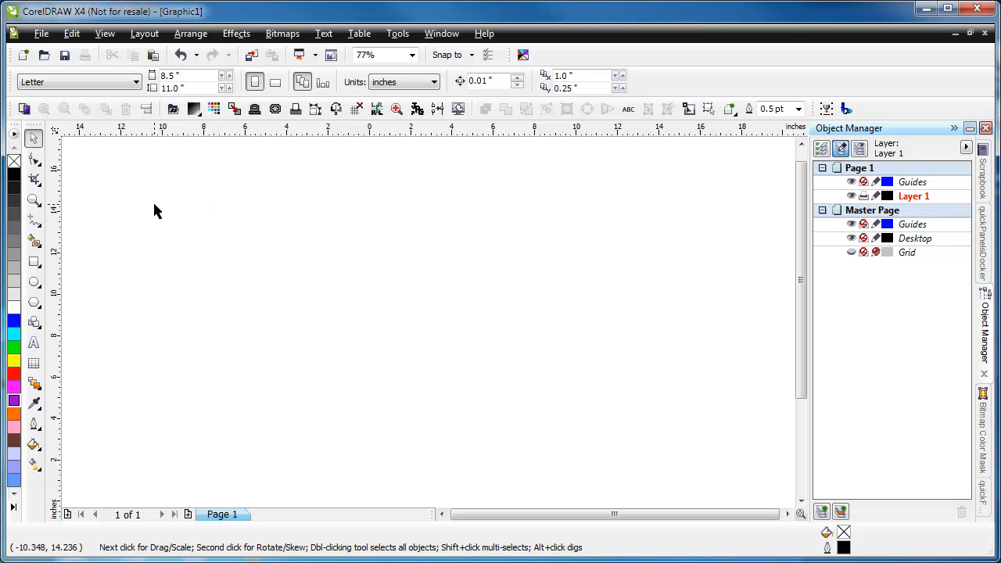
mouse_move(35, 282)
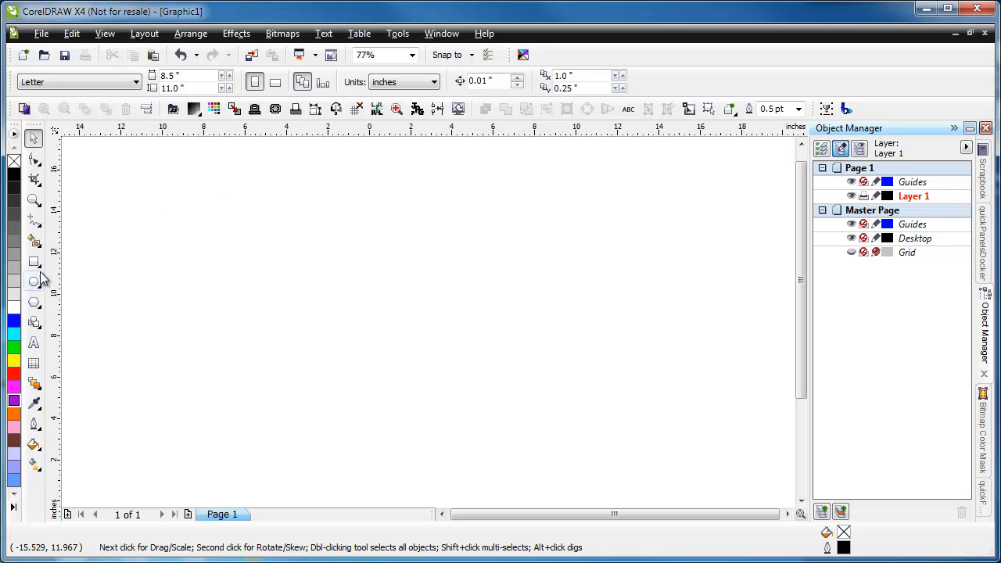
- Activate the Ellipse tool from the toolbox
click(34, 279)
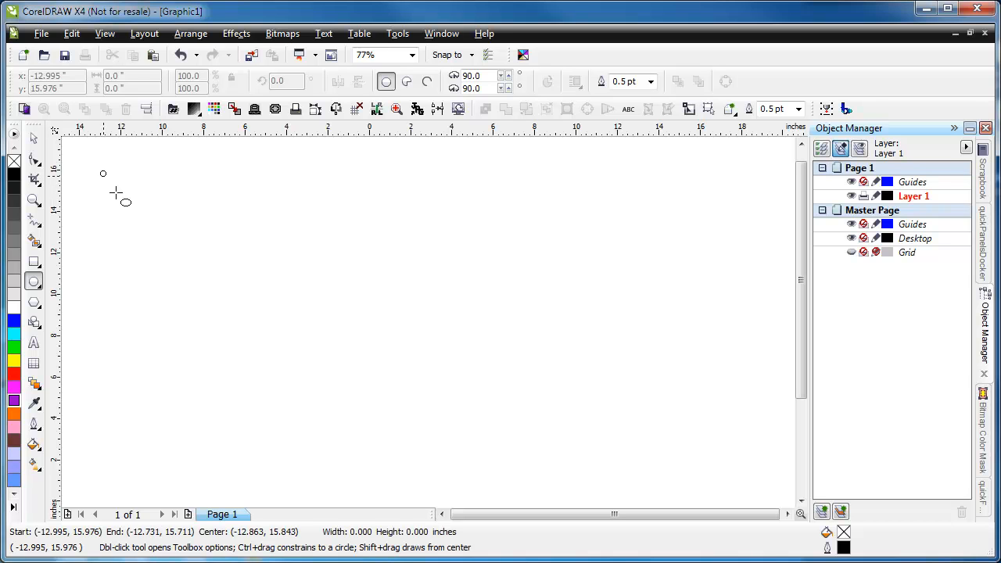
- Draw the large circles and an unfilled circle on the page
drag(102, 173, 235, 305)
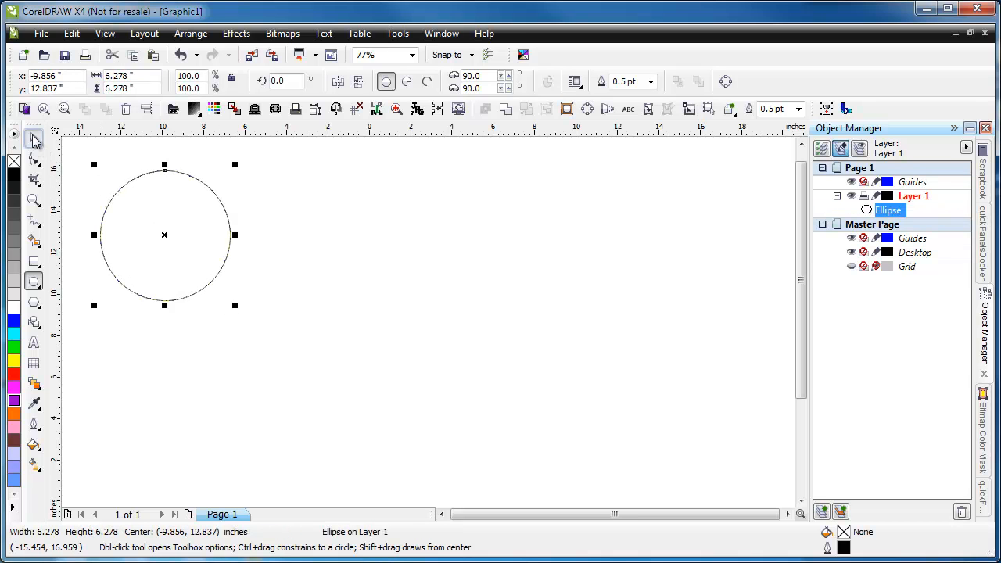
drag(165, 234, 327, 251)
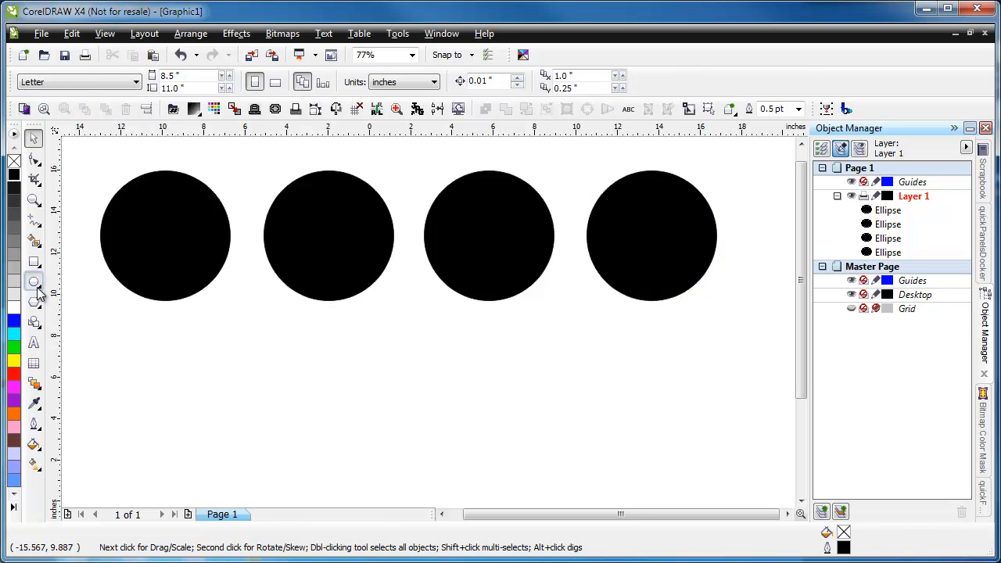
drag(93, 388, 166, 463)
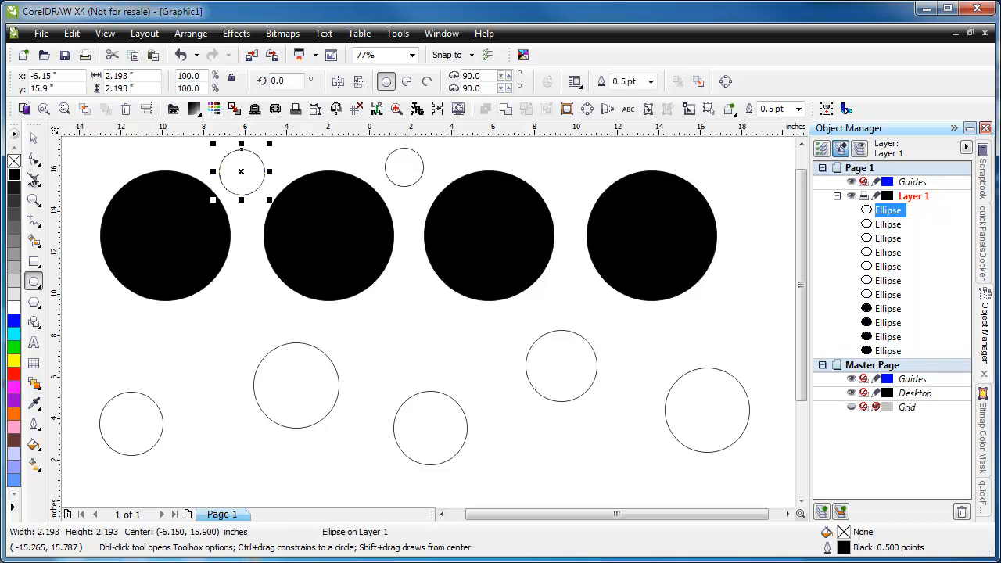
- Fill four outlined circles with blue, cyan, yellow and red
click(14, 321)
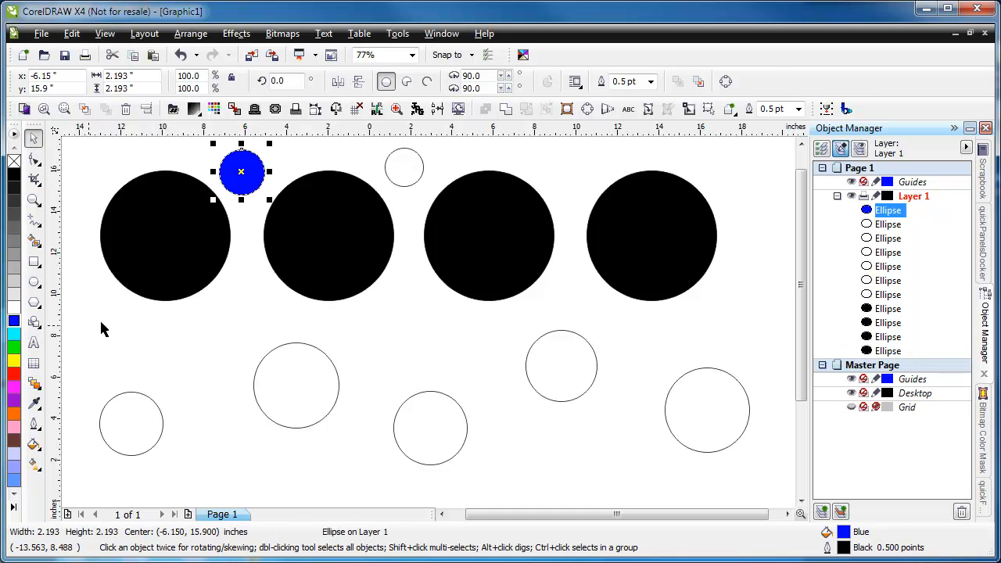
click(403, 166)
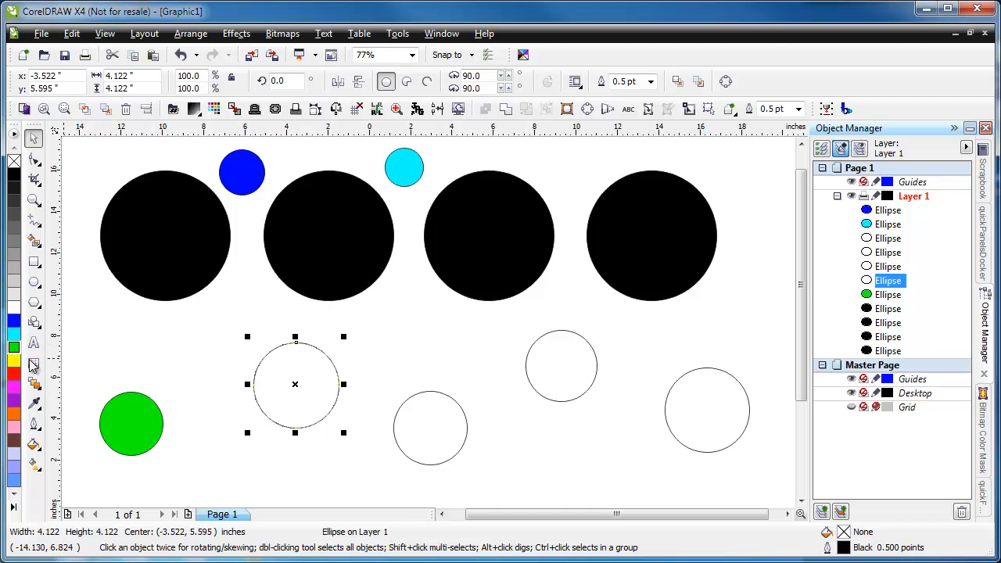
click(14, 359)
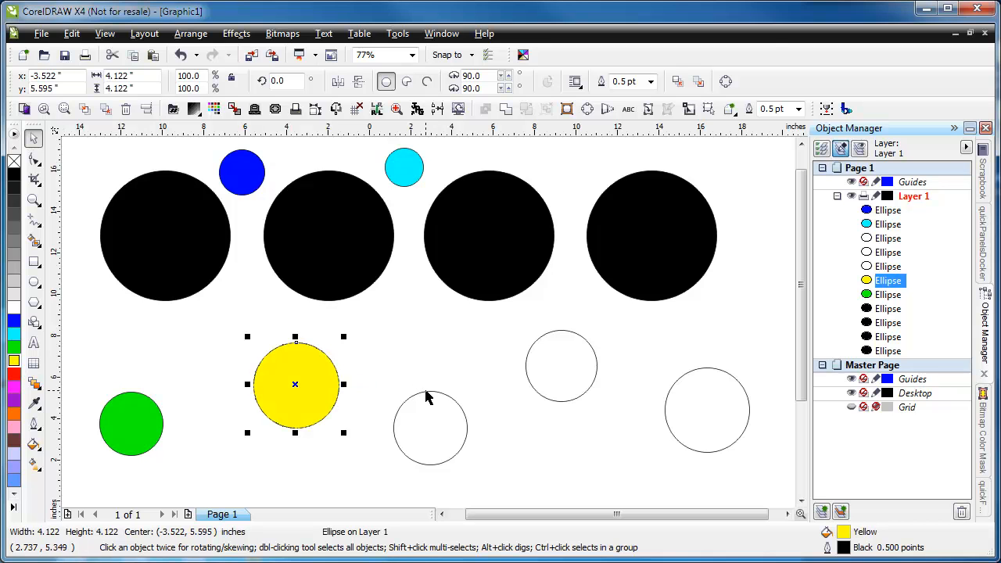
click(428, 428)
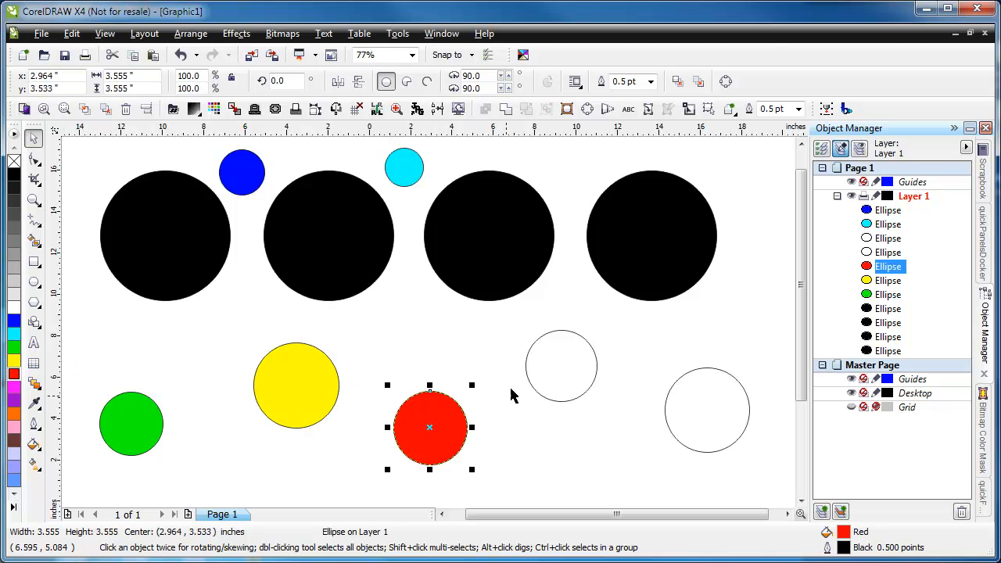
- Fill the two right-hand circles with magenta and purple, then deselect everything
click(560, 366)
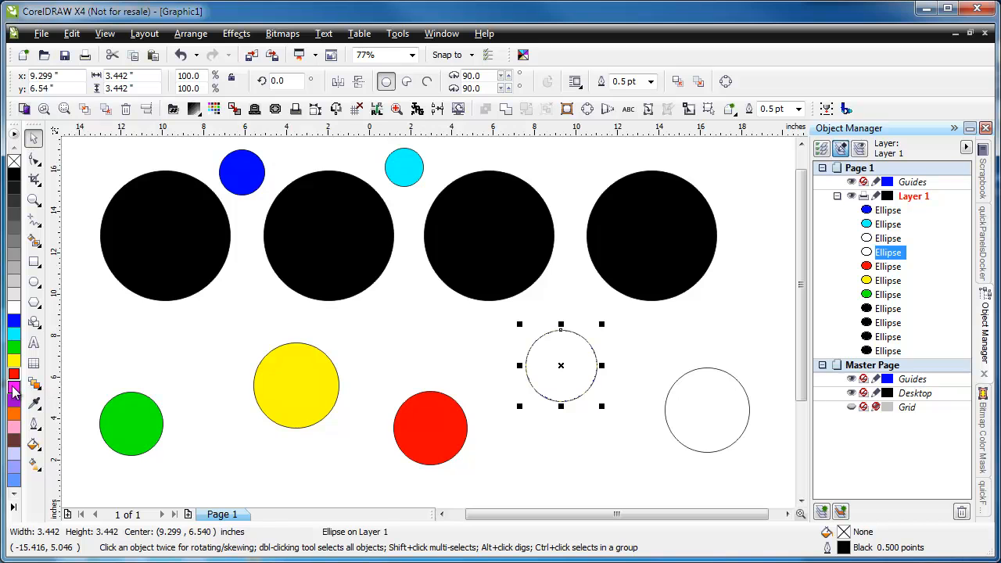
click(14, 388)
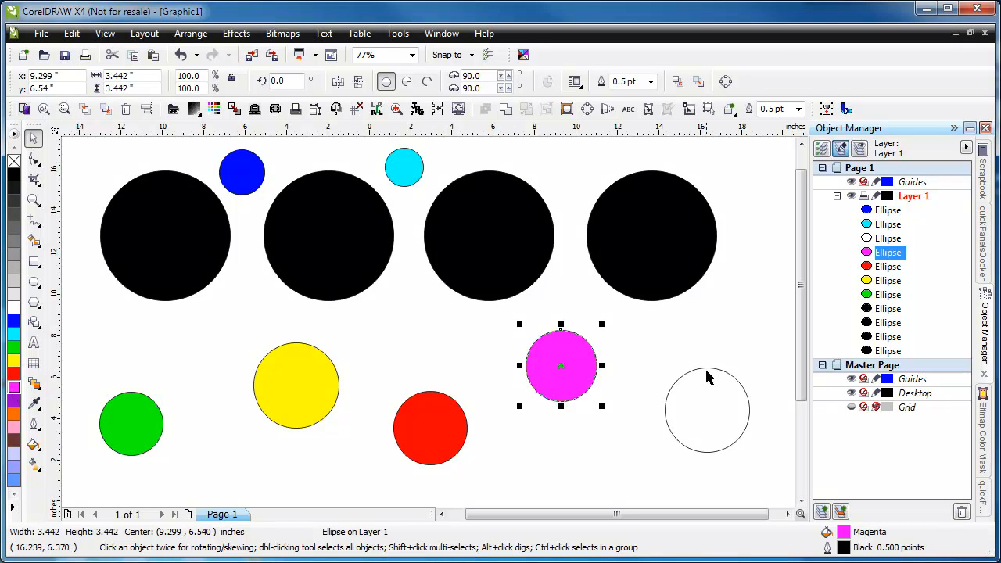
click(707, 410)
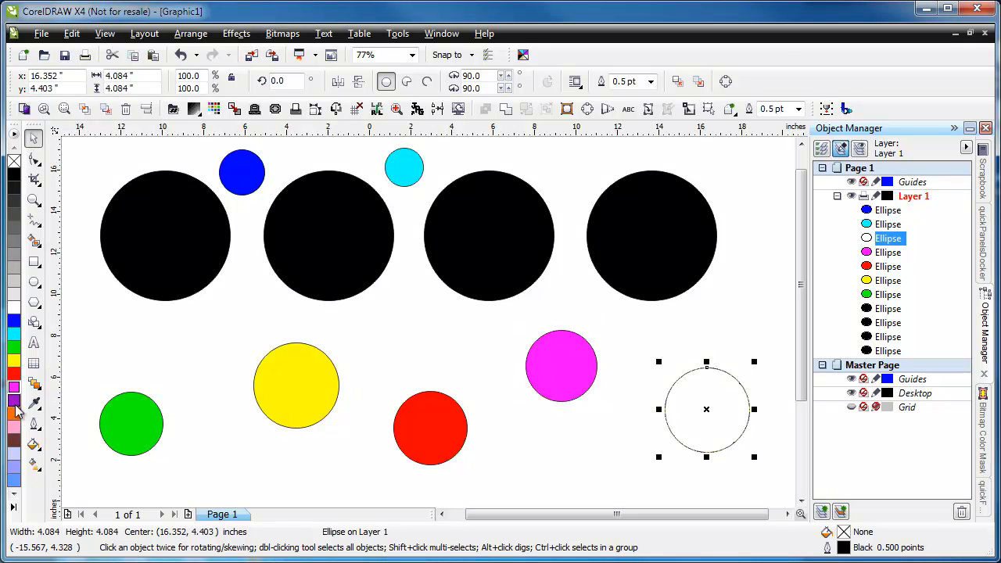
click(14, 399)
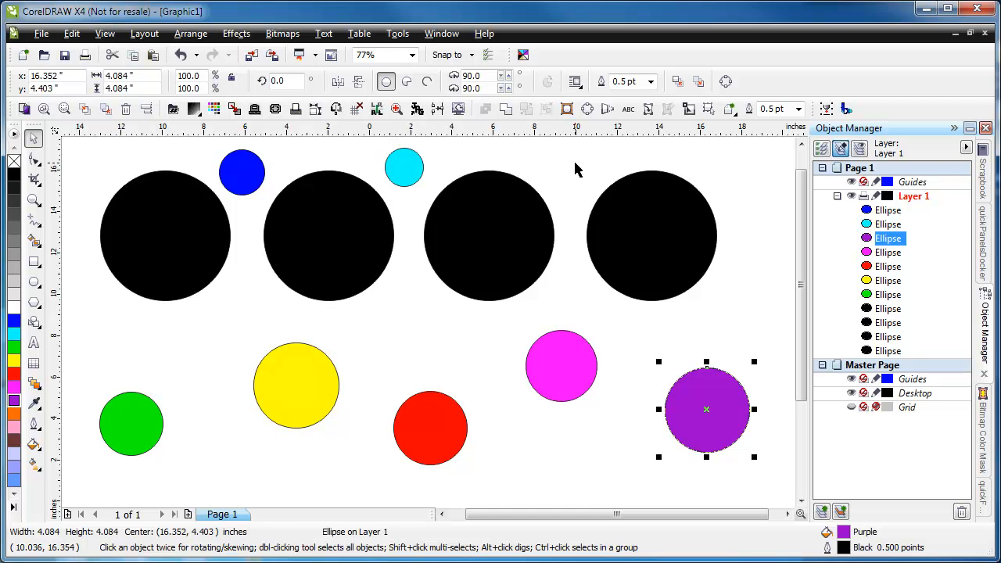
click(194, 222)
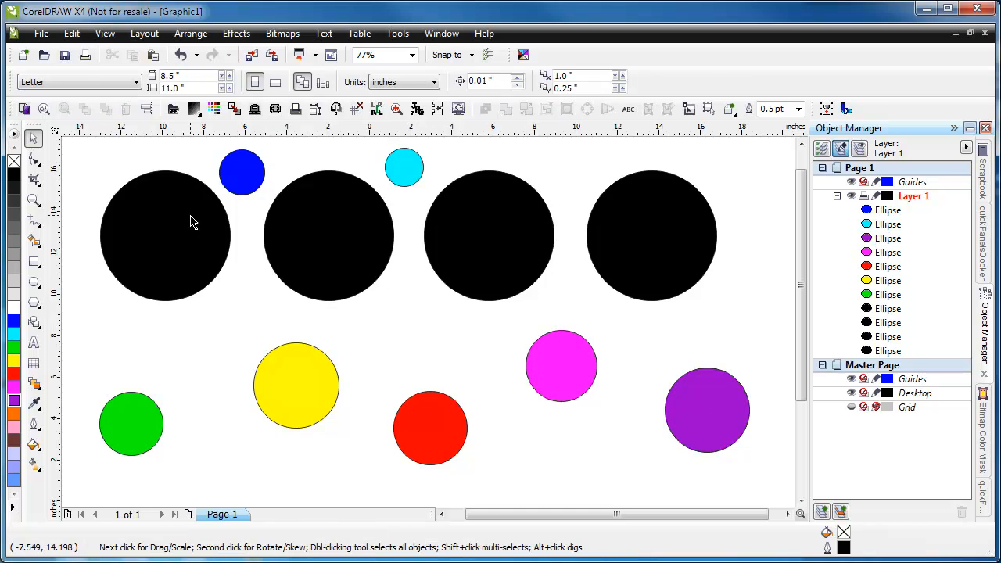
- Pick a black circle as the colour reference for the macro
click(164, 235)
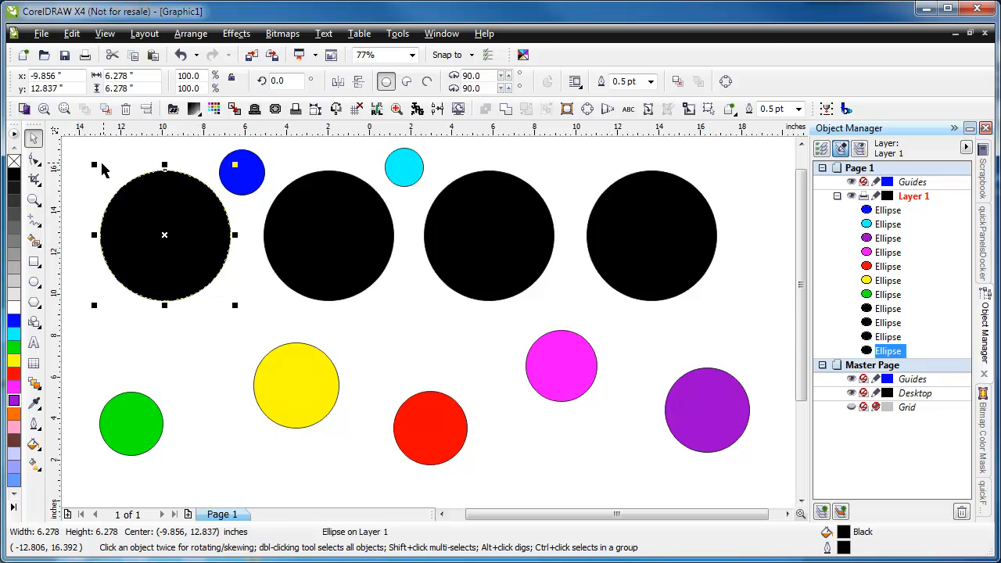
mouse_move(160, 172)
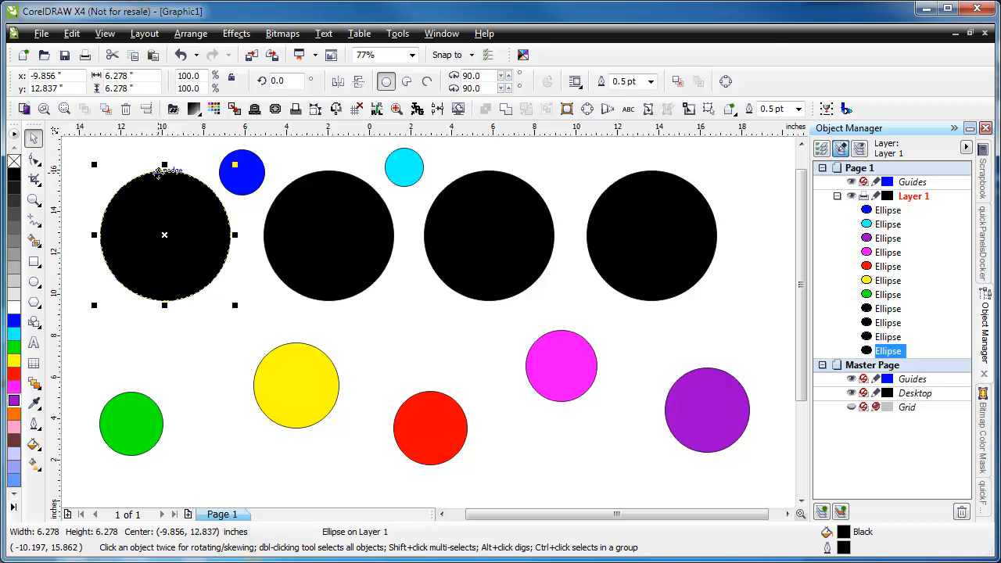
mouse_move(240, 232)
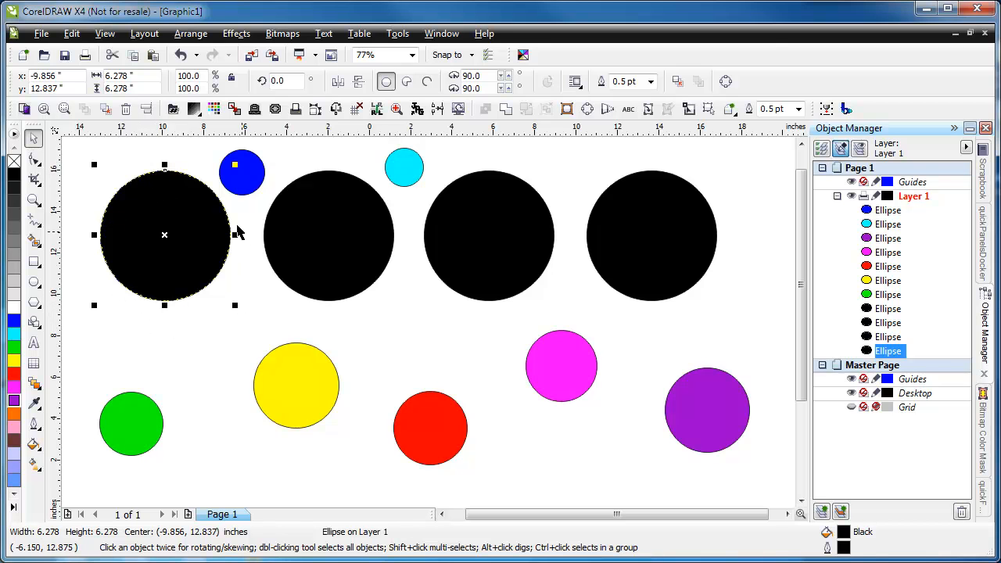
mouse_move(550, 65)
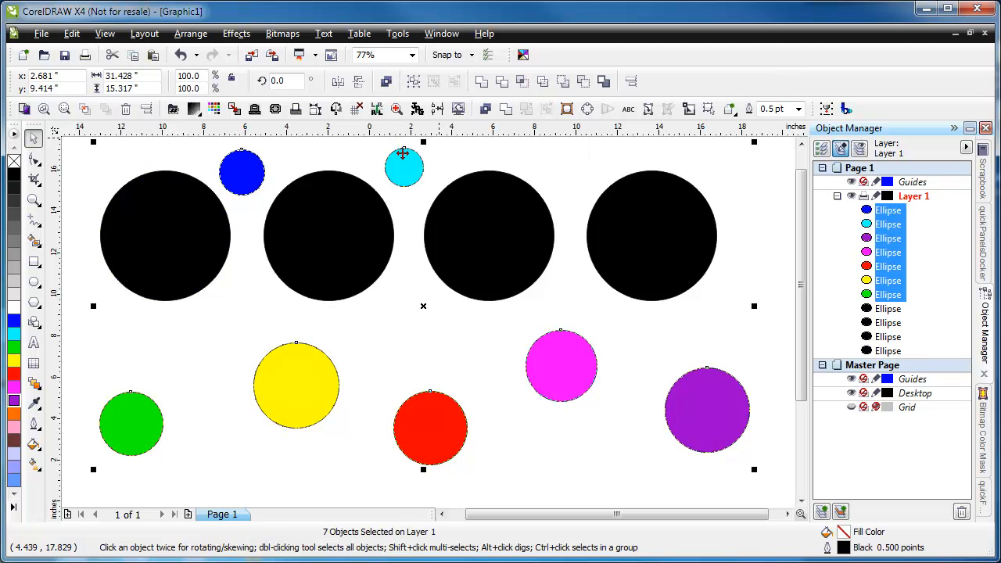
mouse_move(303, 391)
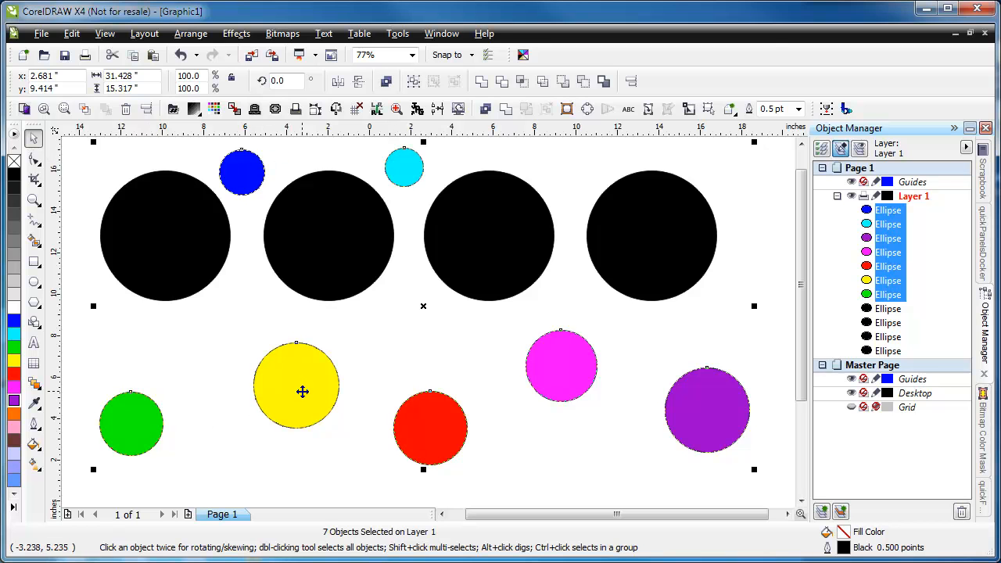
mouse_move(721, 386)
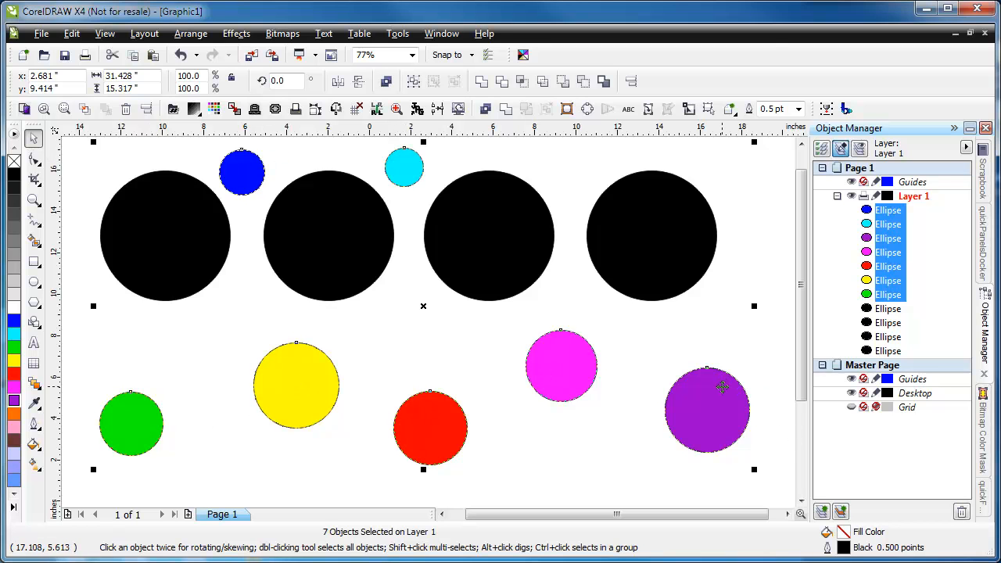
mouse_move(638, 381)
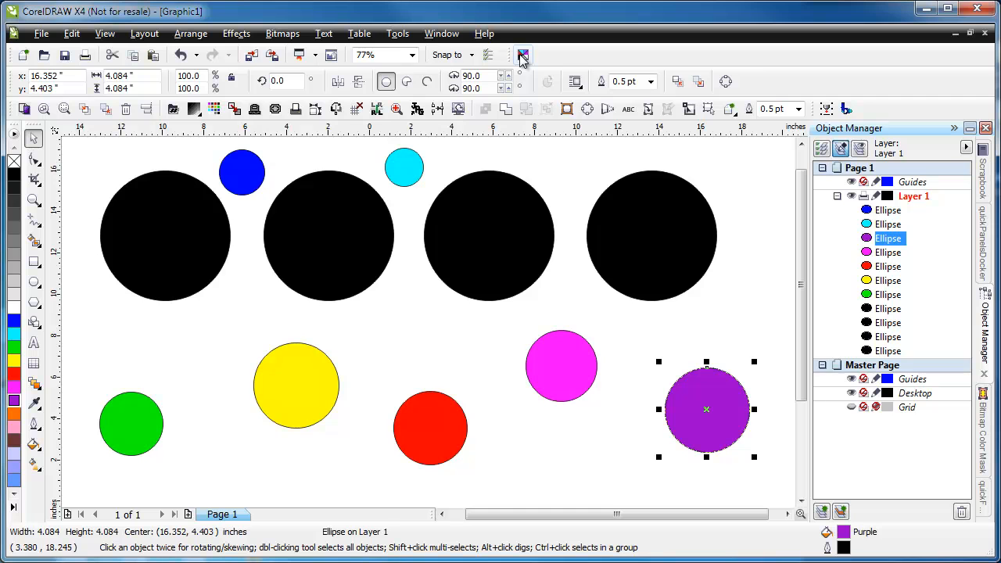
- Select every object not matching purple, then pick the yellow circle as the next reference
key(ctrl+a)
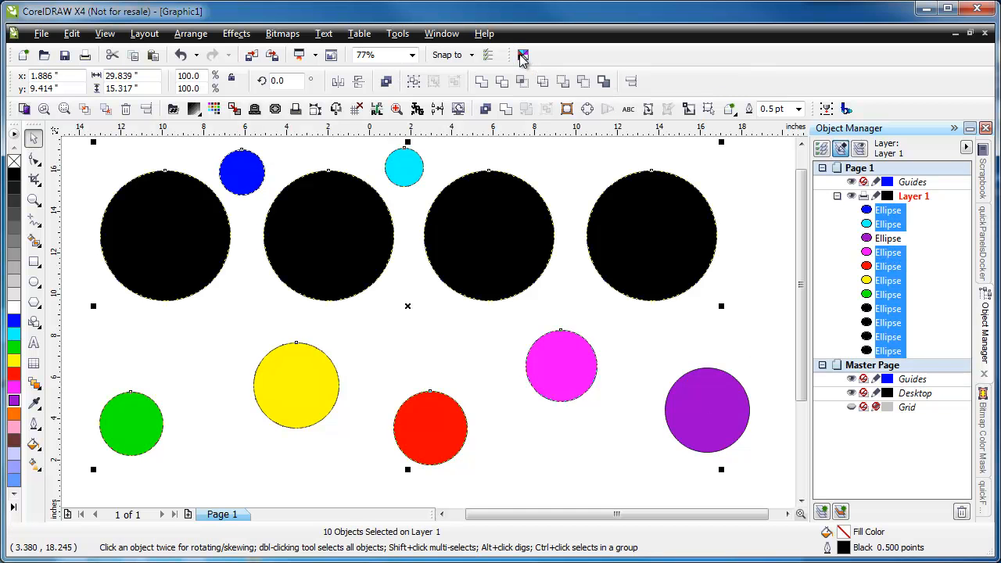
mouse_move(687, 269)
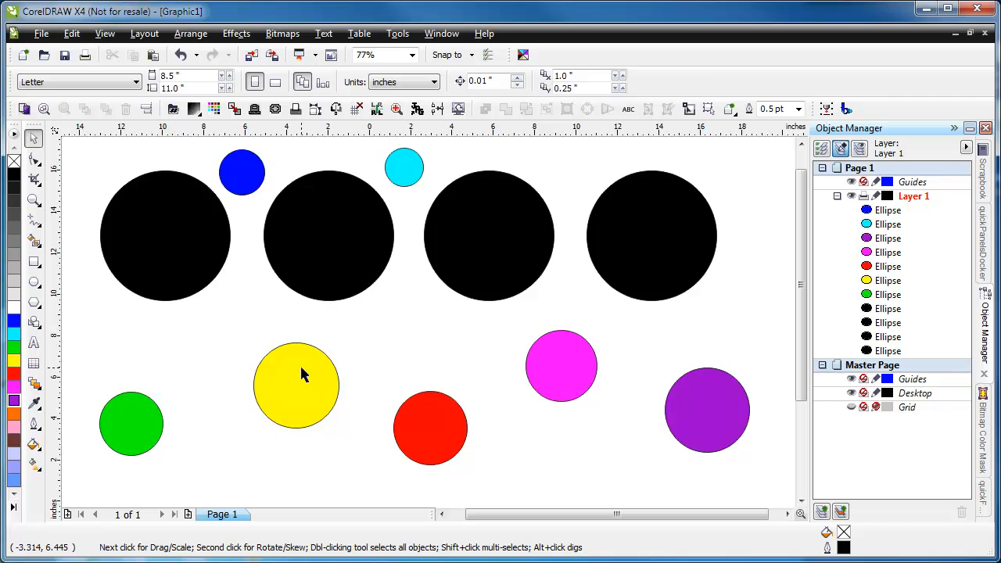
click(295, 385)
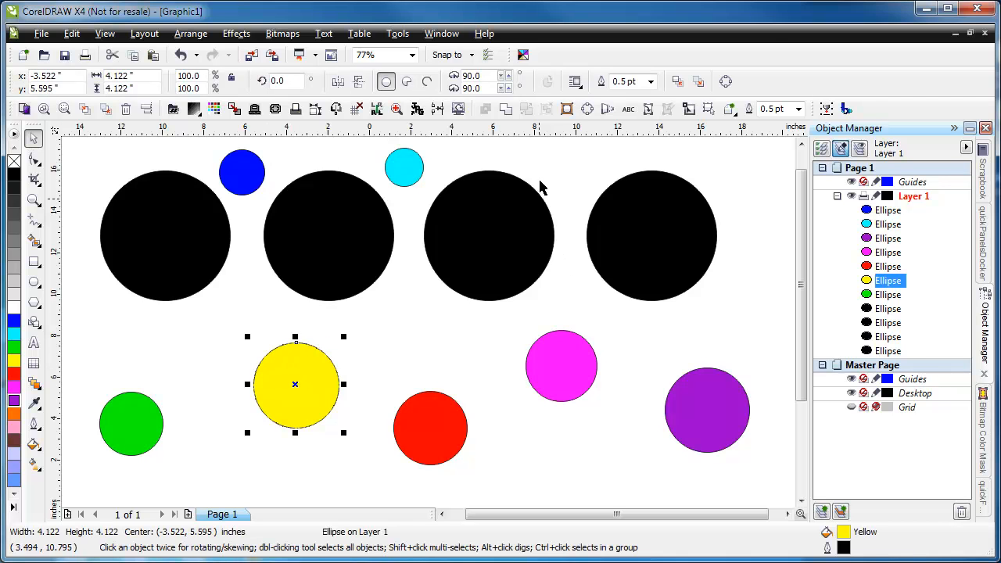